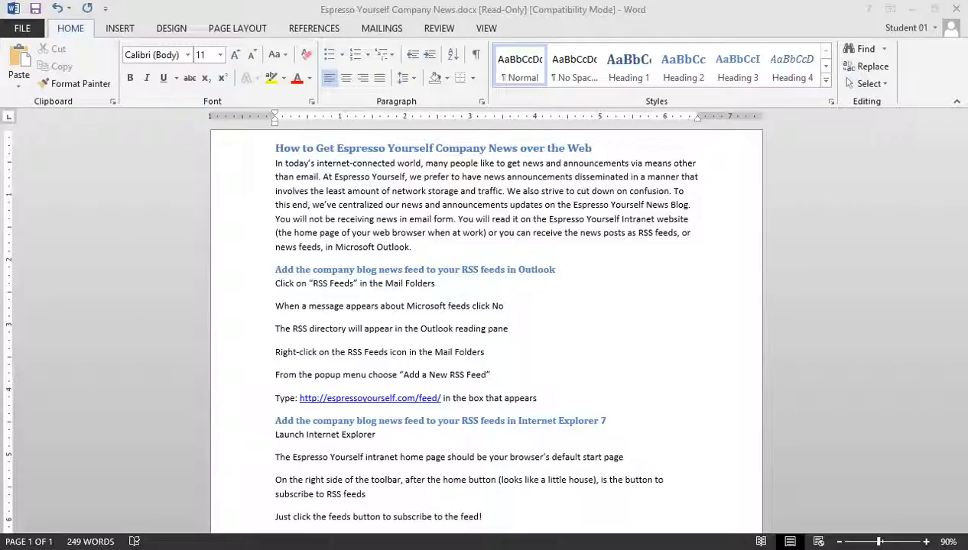
mouse_move(237, 305)
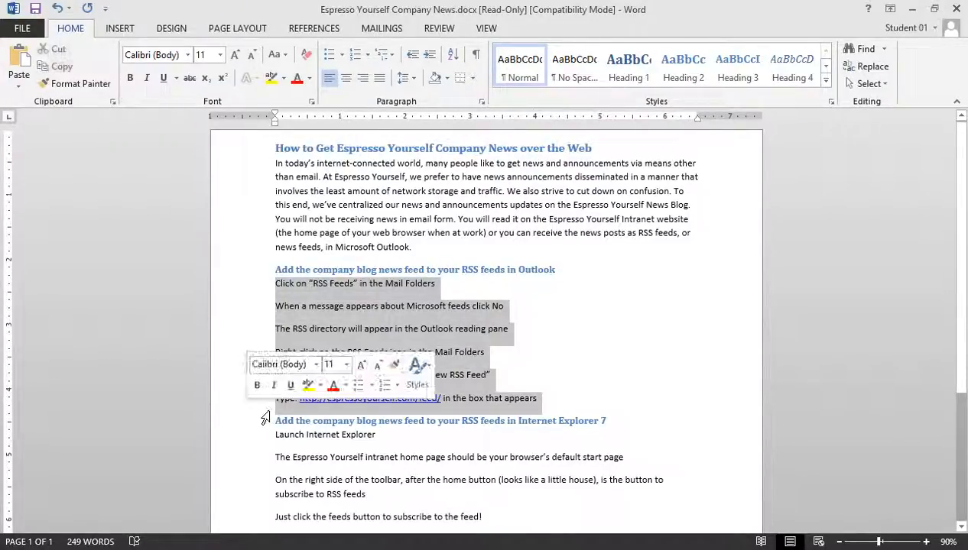
Step: Apply the 1. 2. 3. numbering format to the six selected Outlook RSS steps
left_click(385, 385)
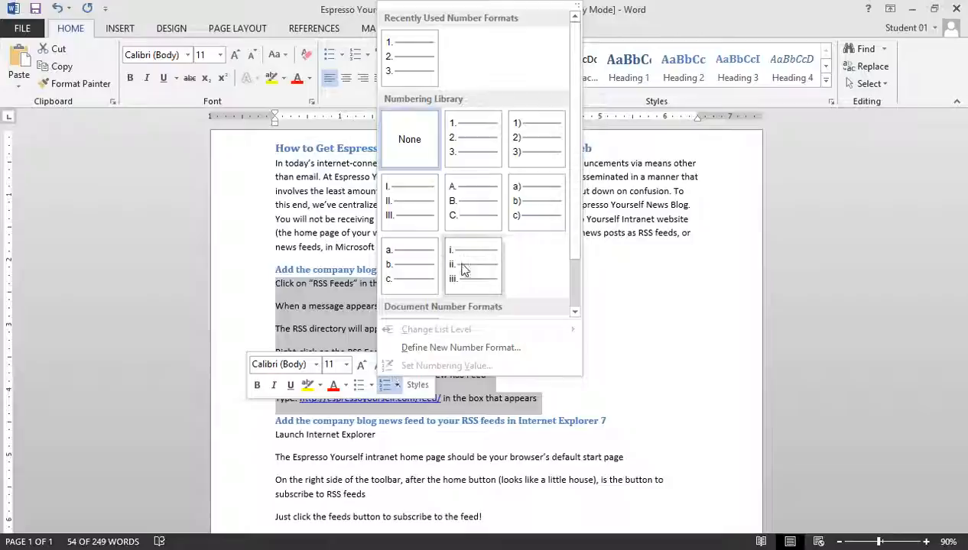
left_click(535, 138)
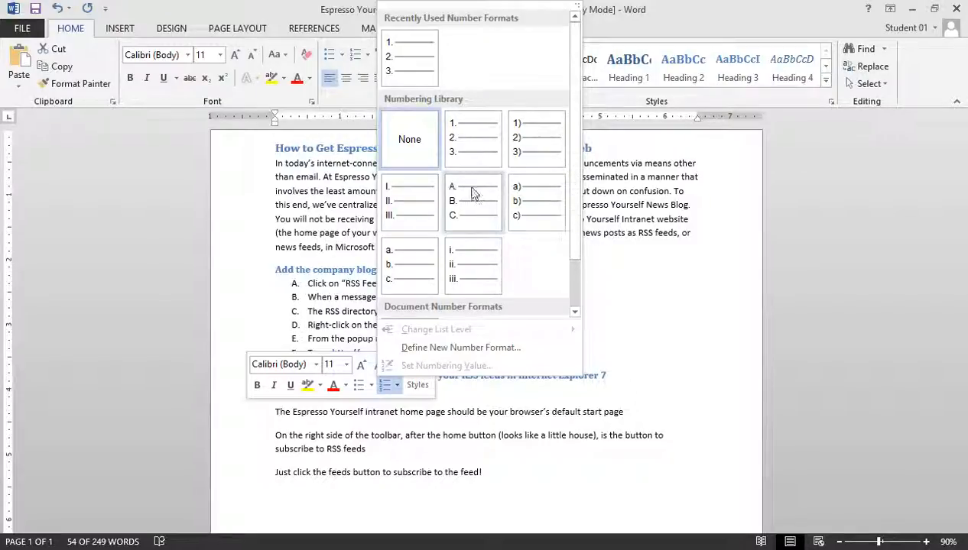
mouse_move(410, 202)
type("espressoyourself.com/feed/ in the box that appears")
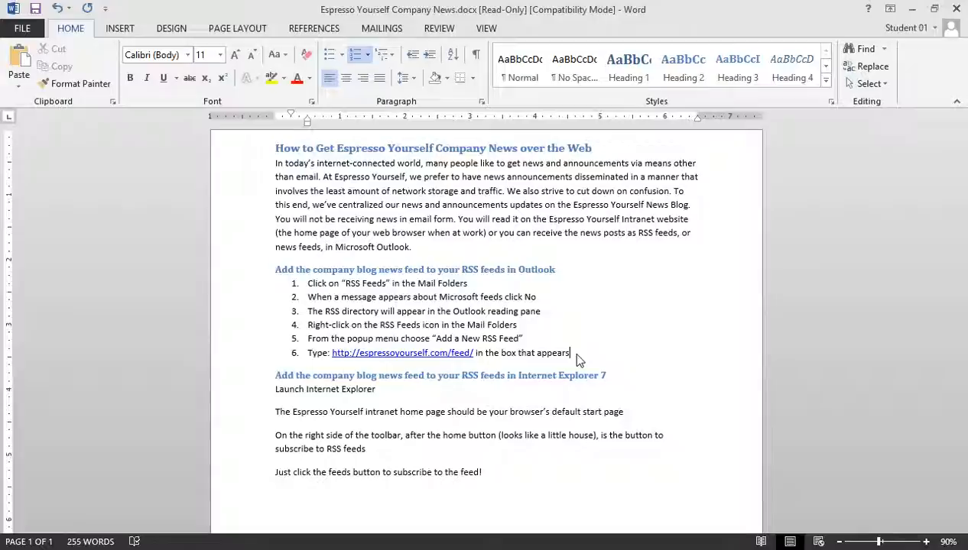
Step: Add a seventh step: news items can be reviewed like email and deleting old items doesn't delete the feed
key("enter")
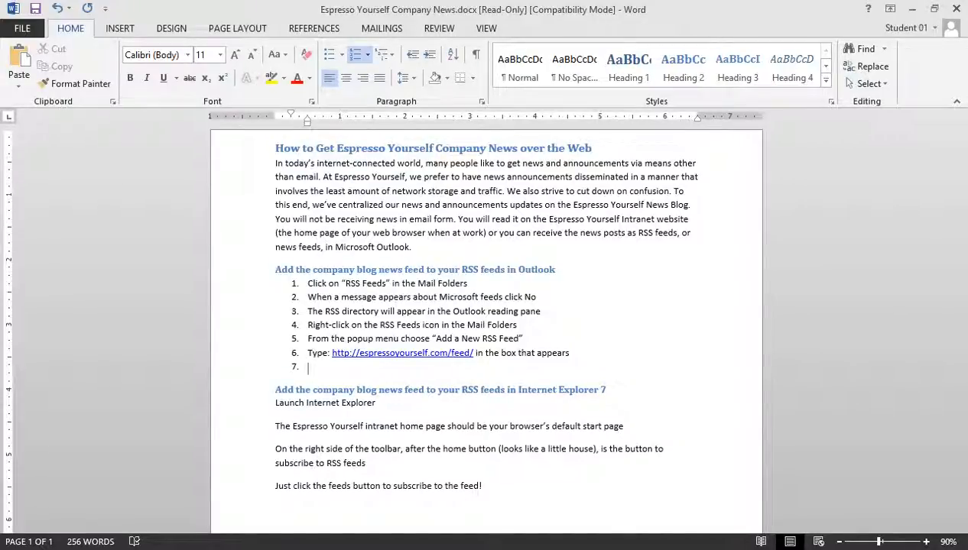
type("You")
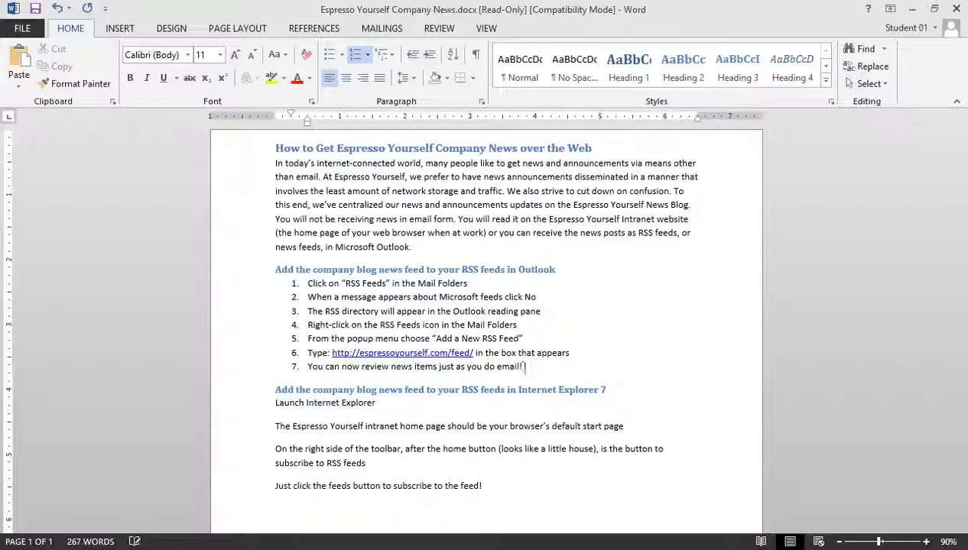
type("Deleting old news items doesn't")
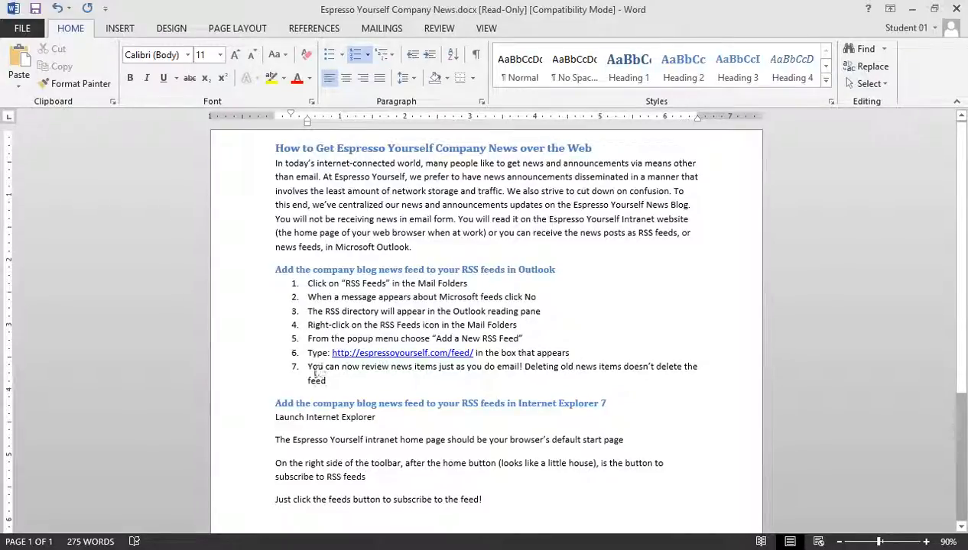
key("Tab")
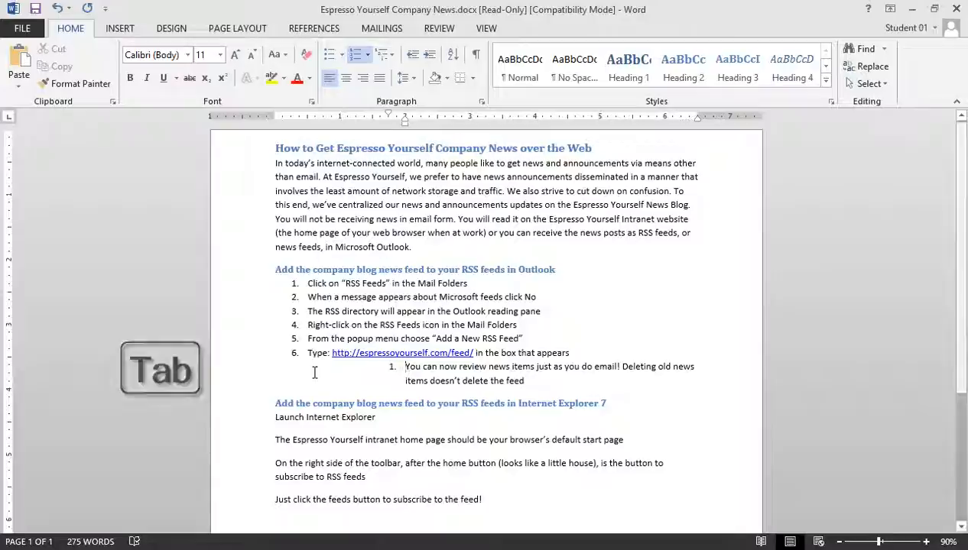
key("shift+tab")
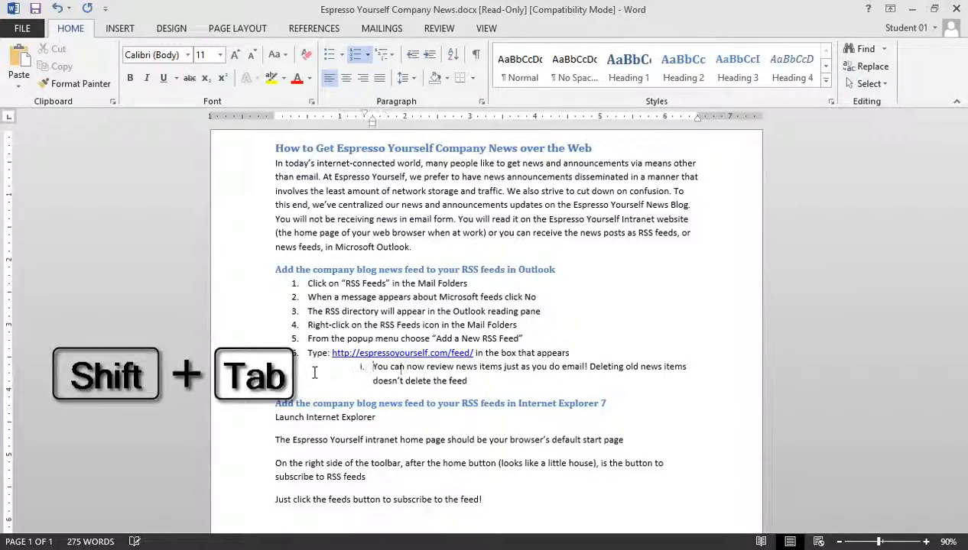
key("shift+tab")
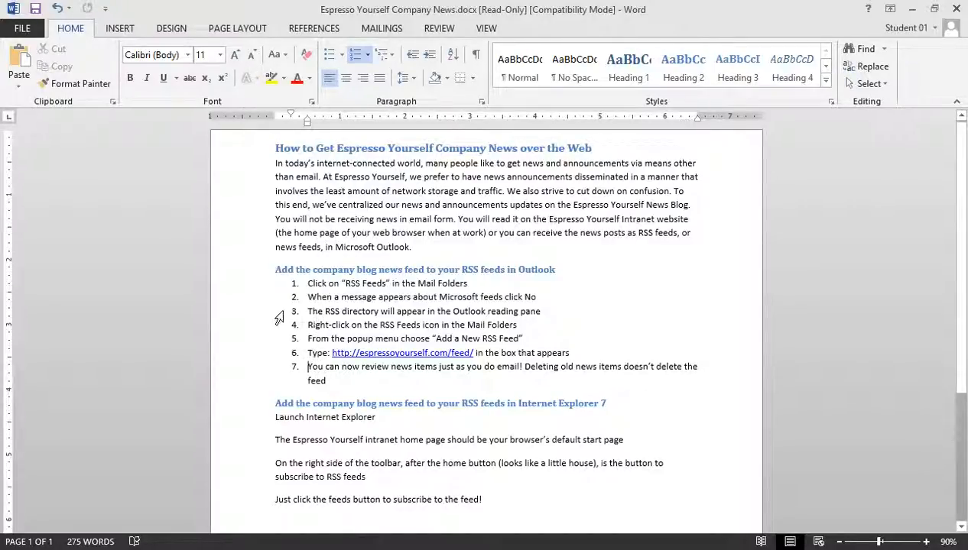
Step: Move the RSS directory step above the 'When a message appears' step
triple_click(422, 312)
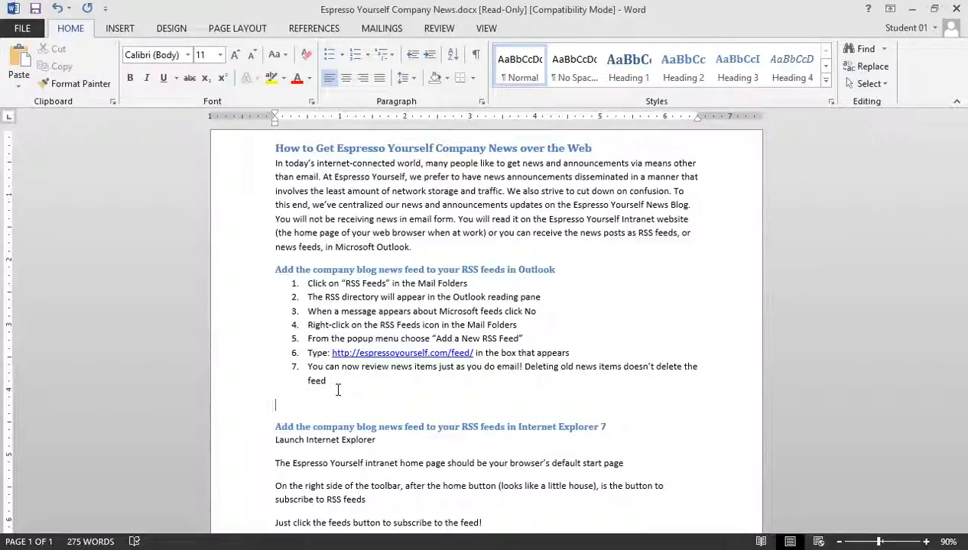
Step: Start an auto-numbered line with '1.' below the list and show the AutoCorrect numbering options
type("1.")
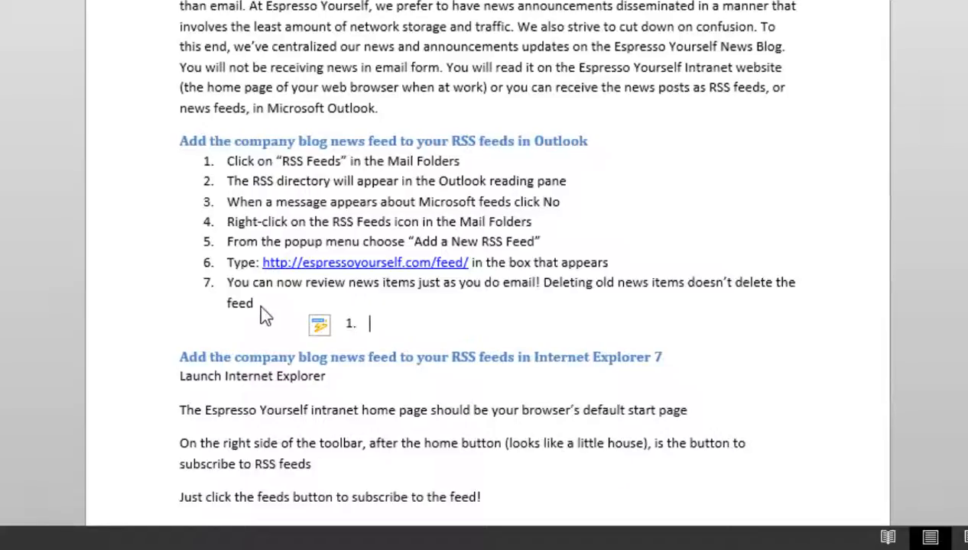
left_click(338, 327)
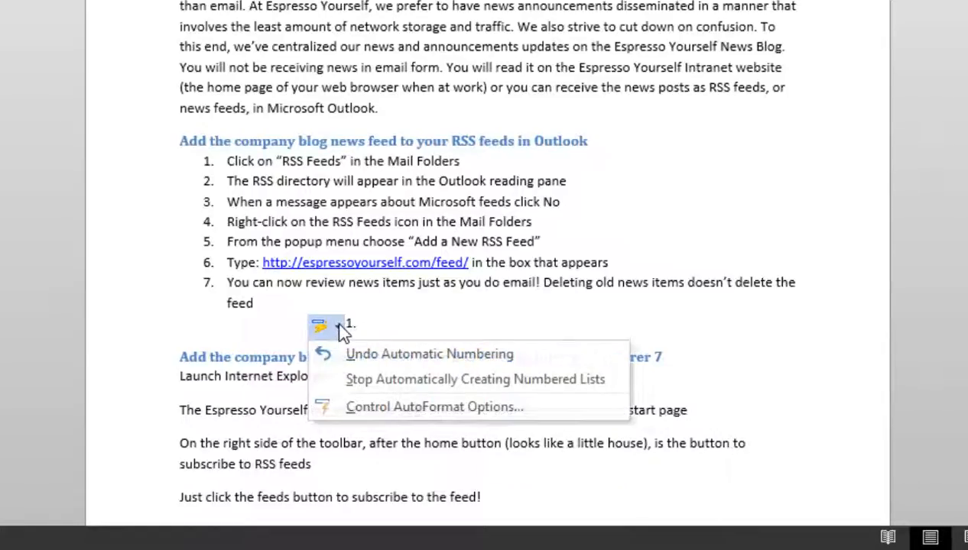